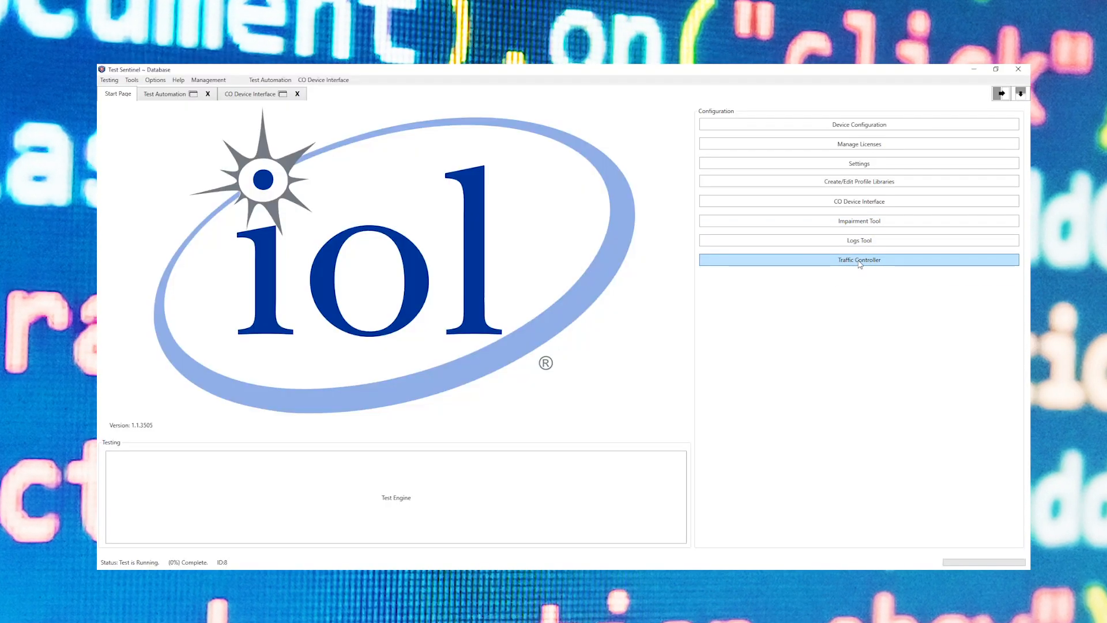
mouse_move(845, 297)
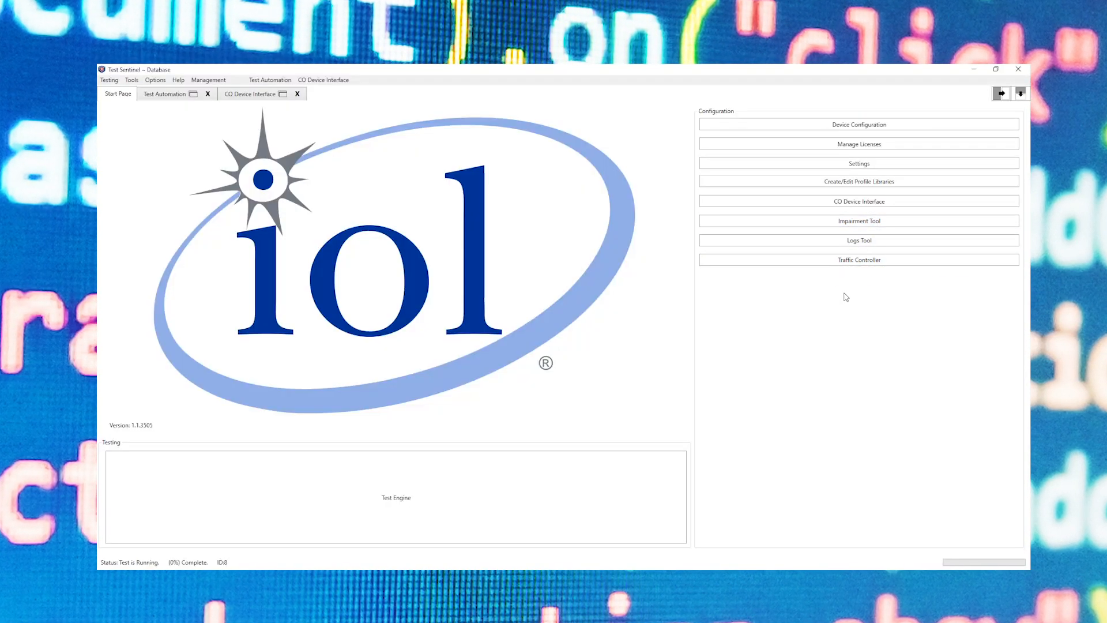